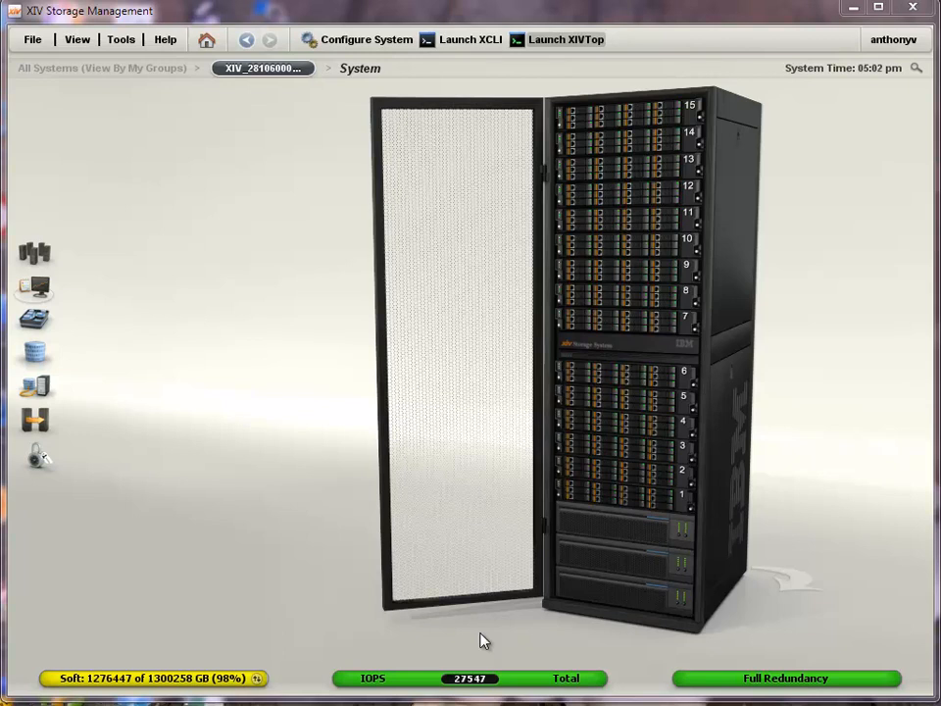
mouse_move(480, 643)
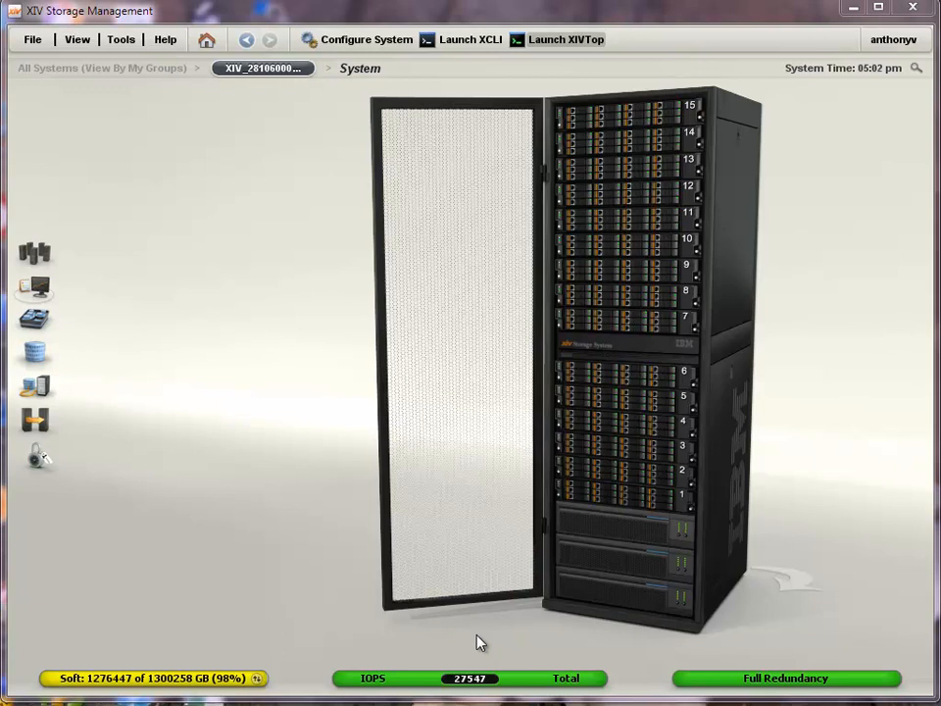
mouse_move(466, 687)
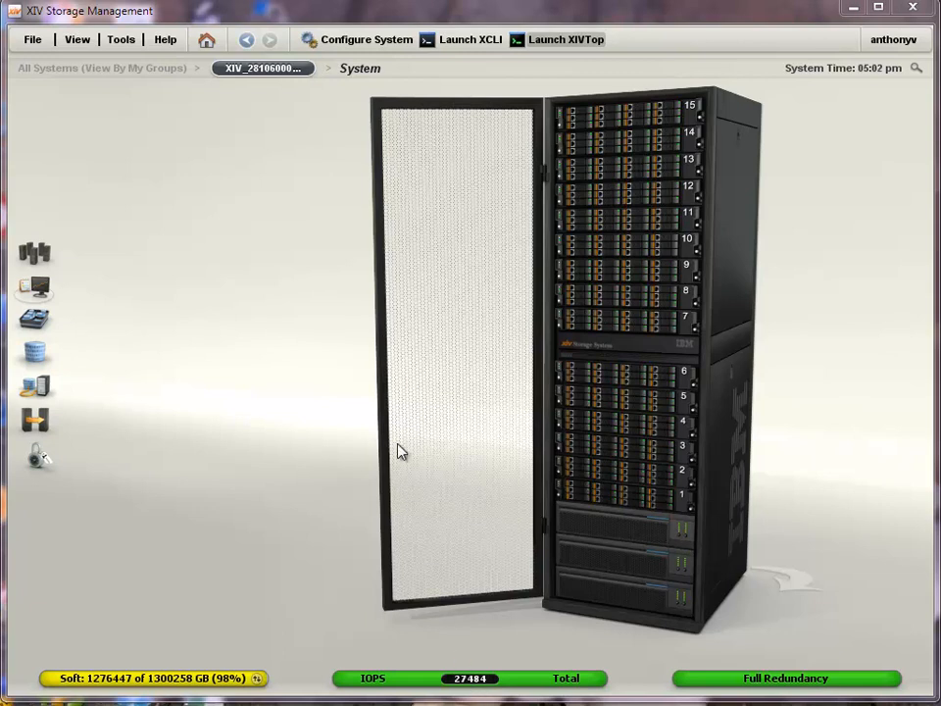
mouse_move(495, 79)
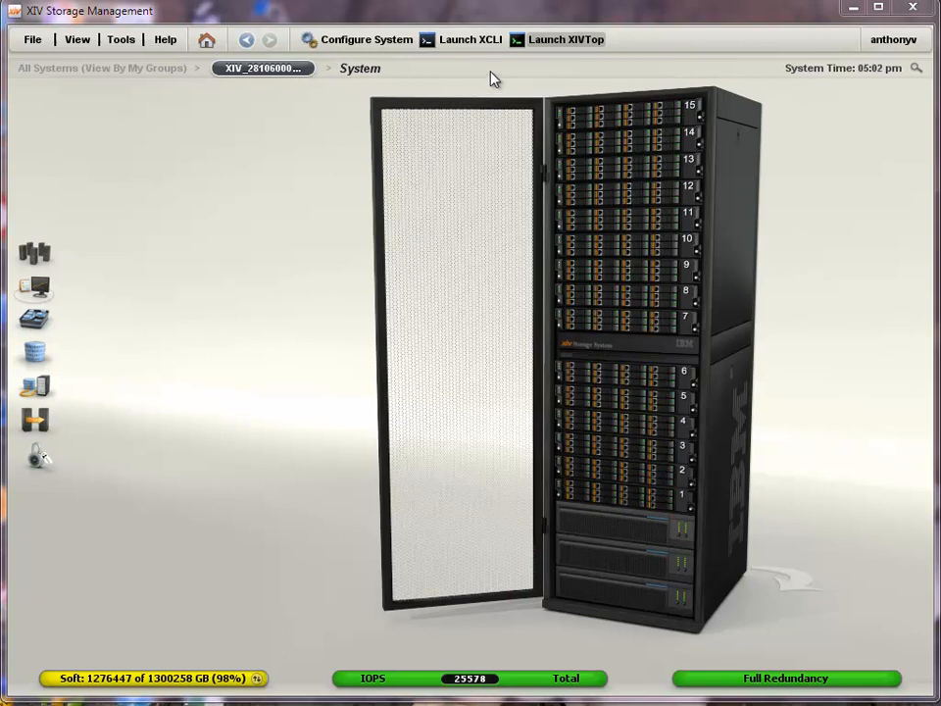
mouse_move(547, 62)
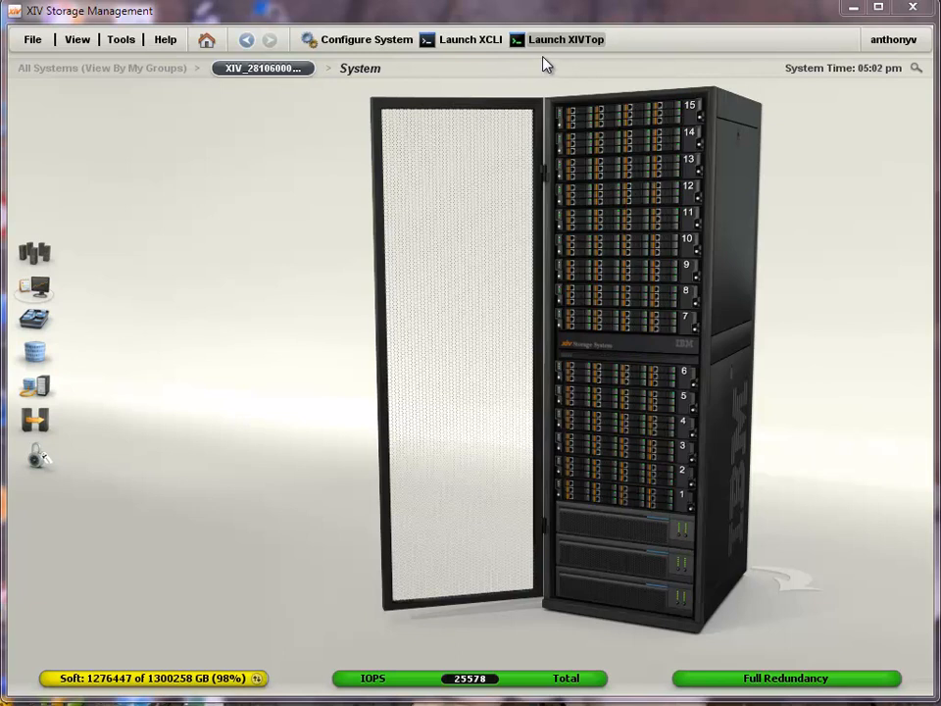
mouse_move(573, 47)
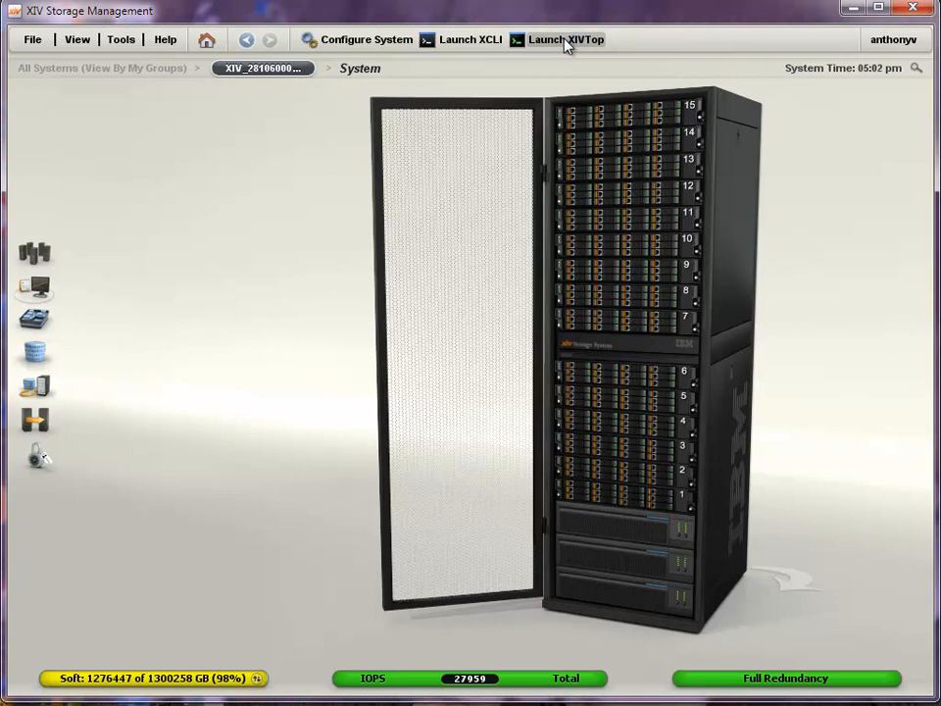
Launch XIV Top from the toolbar for the Sydney system
click(565, 40)
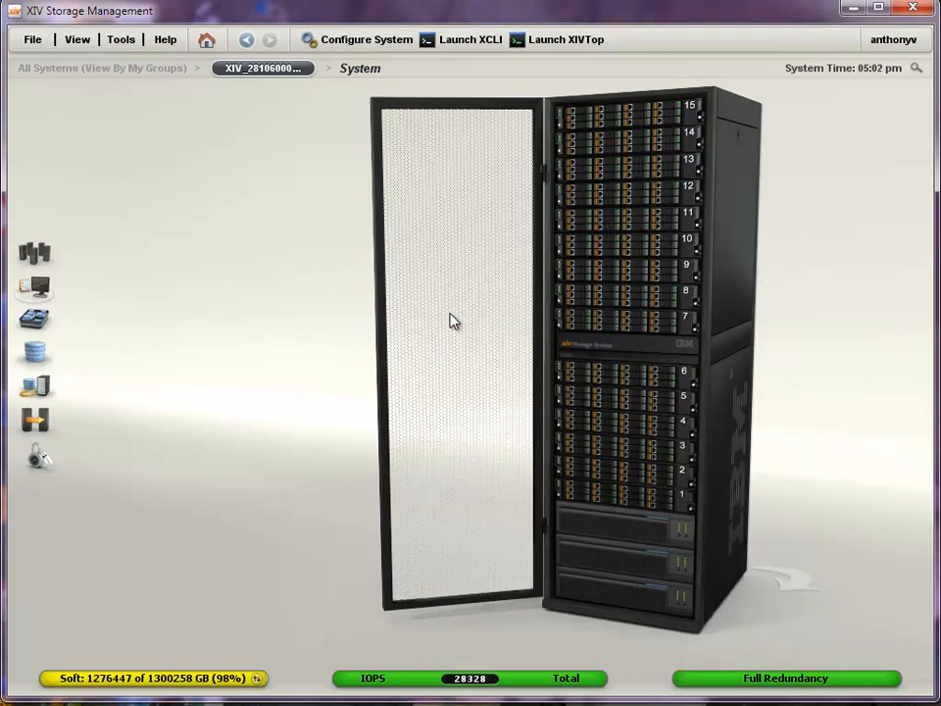
click(565, 39)
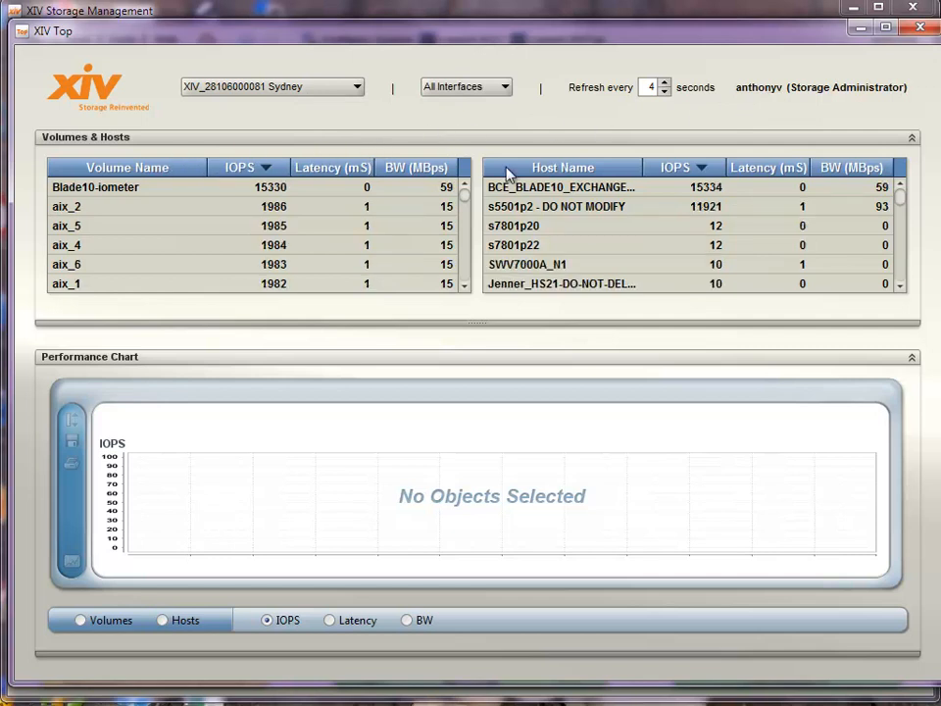
mouse_move(592, 174)
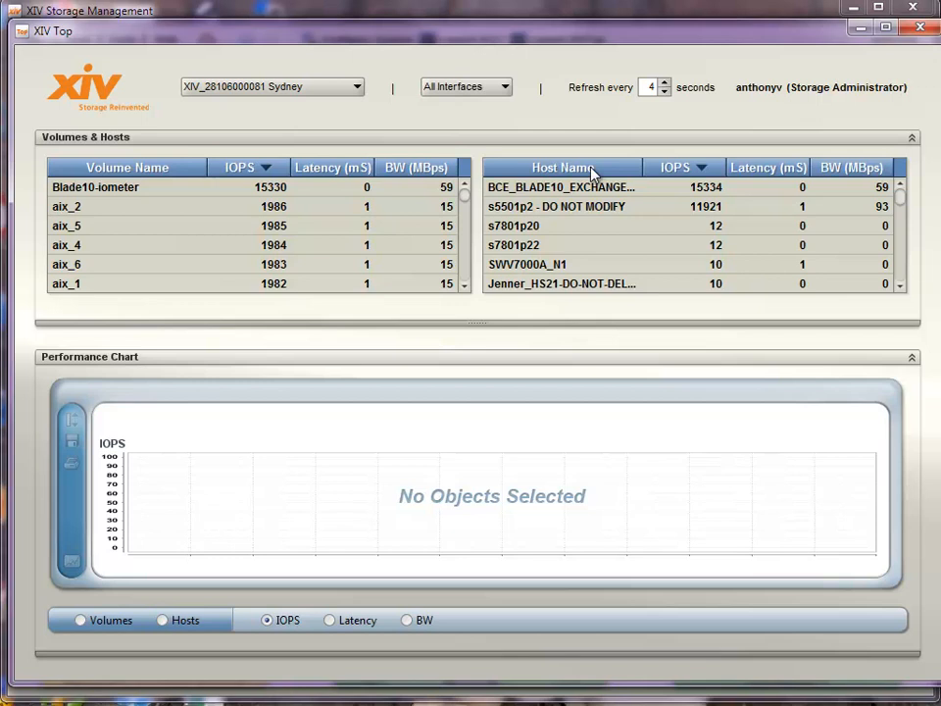
mouse_move(690, 174)
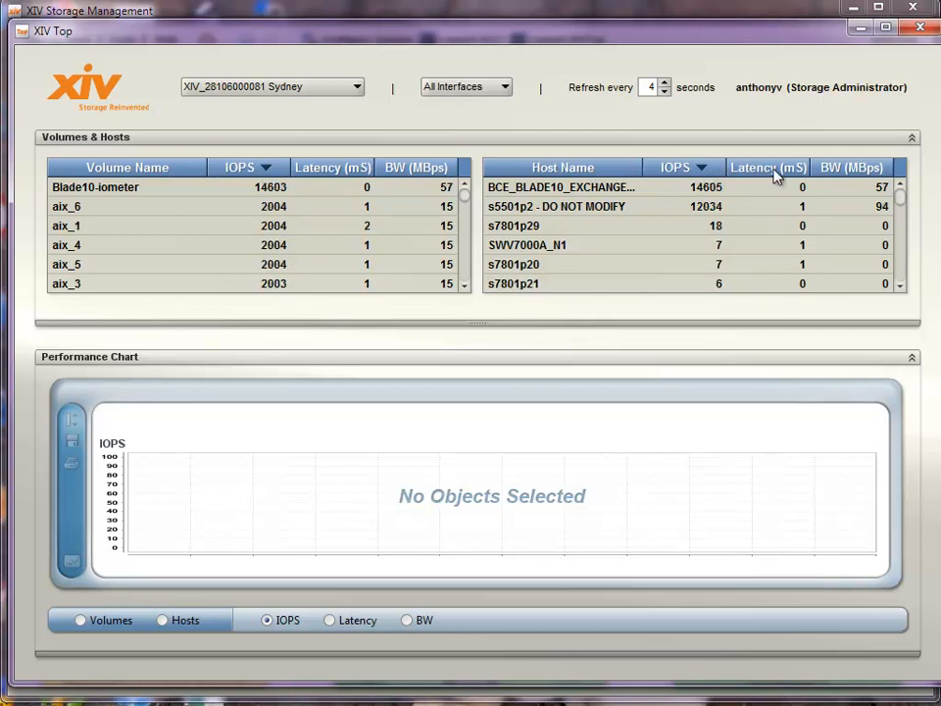
mouse_move(853, 180)
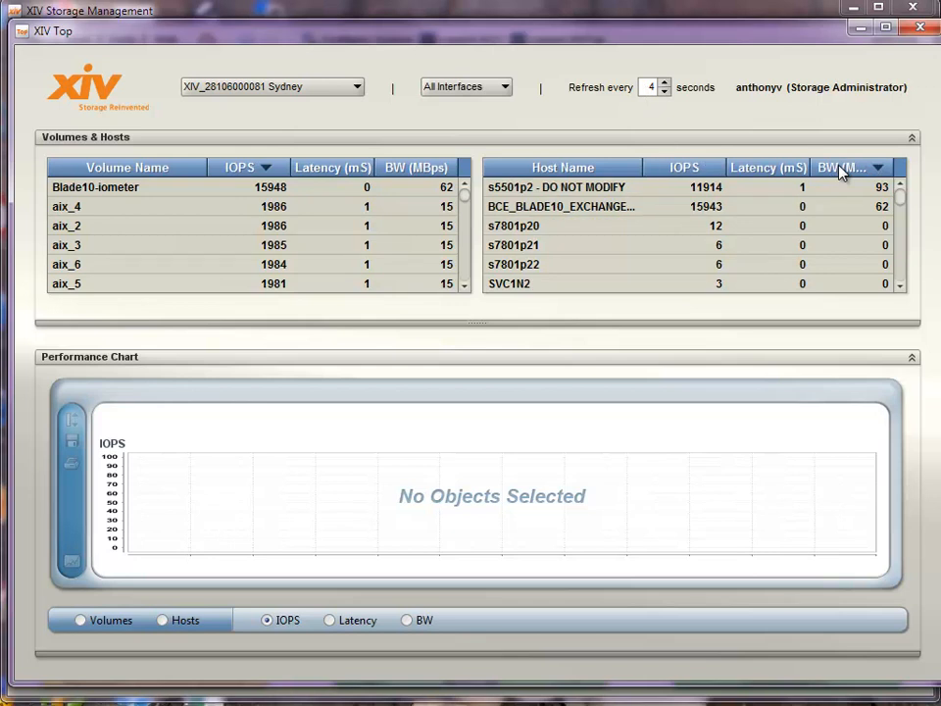
mouse_move(602, 172)
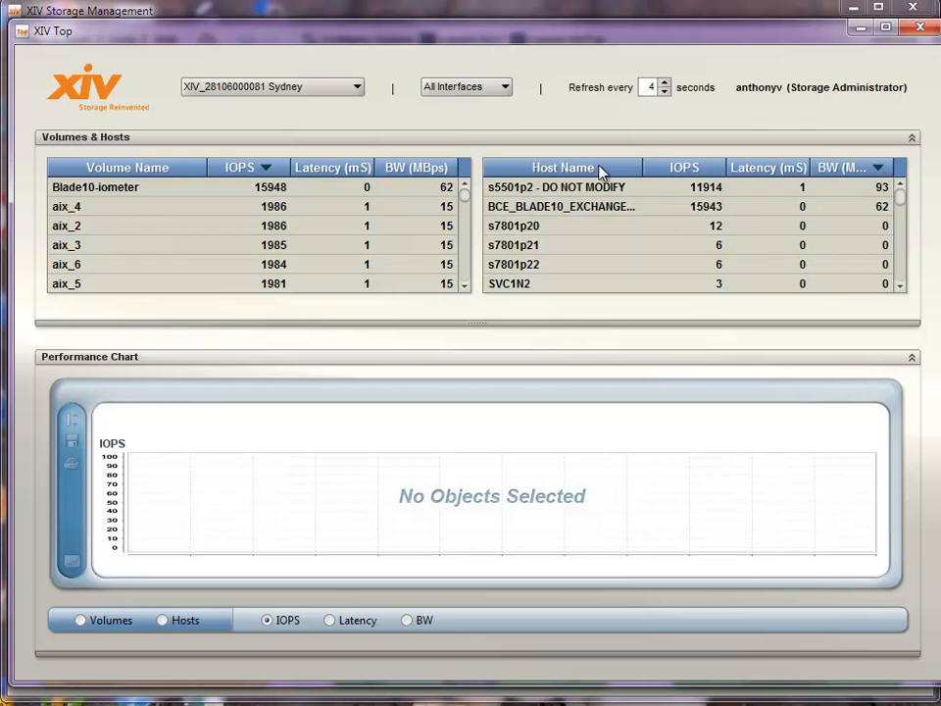
Select host s5501p2 and add Latency and BW to its IOPS chart
click(557, 186)
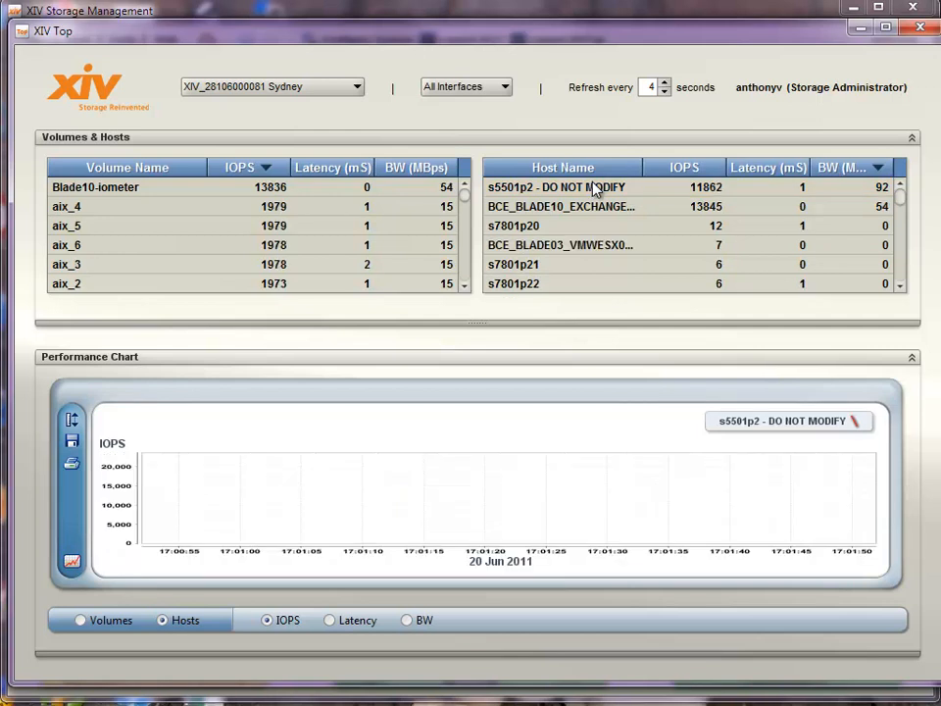
mouse_move(637, 412)
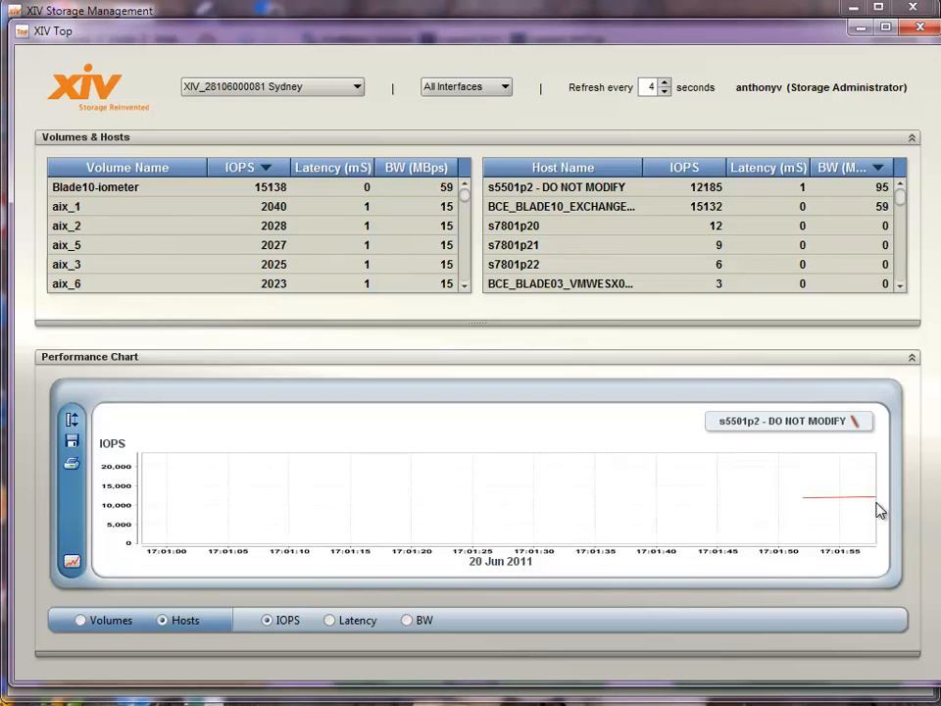
mouse_move(331, 610)
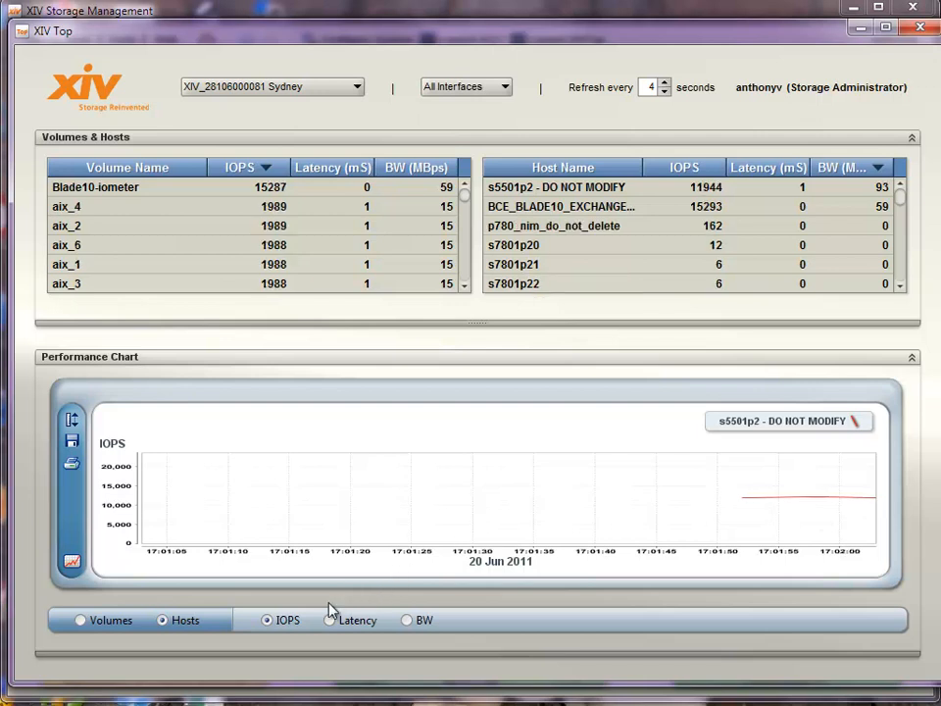
mouse_move(330, 620)
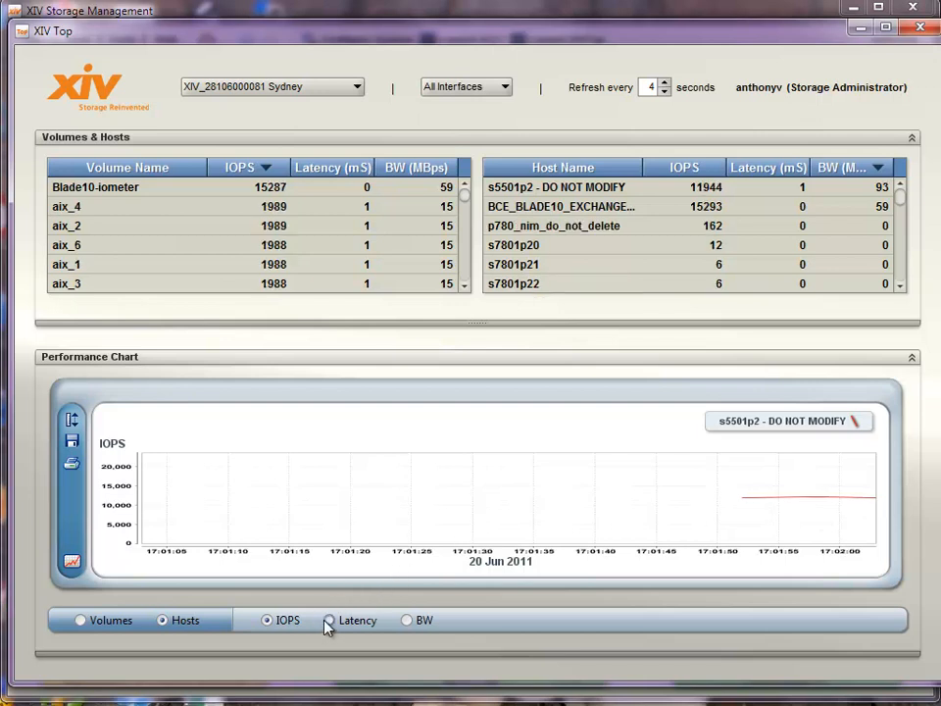
click(329, 620)
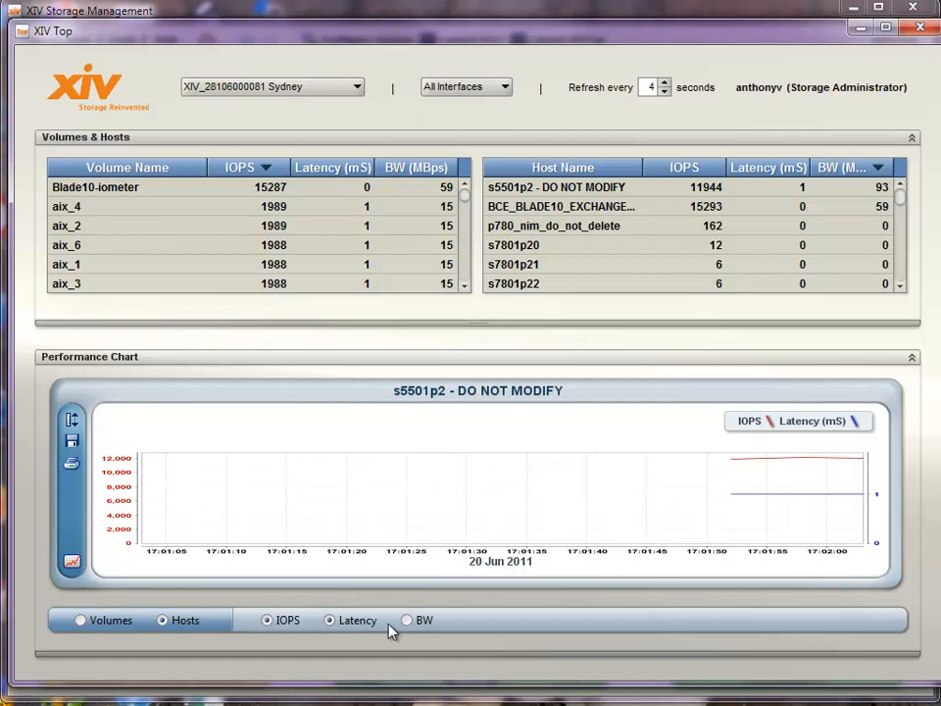
click(406, 620)
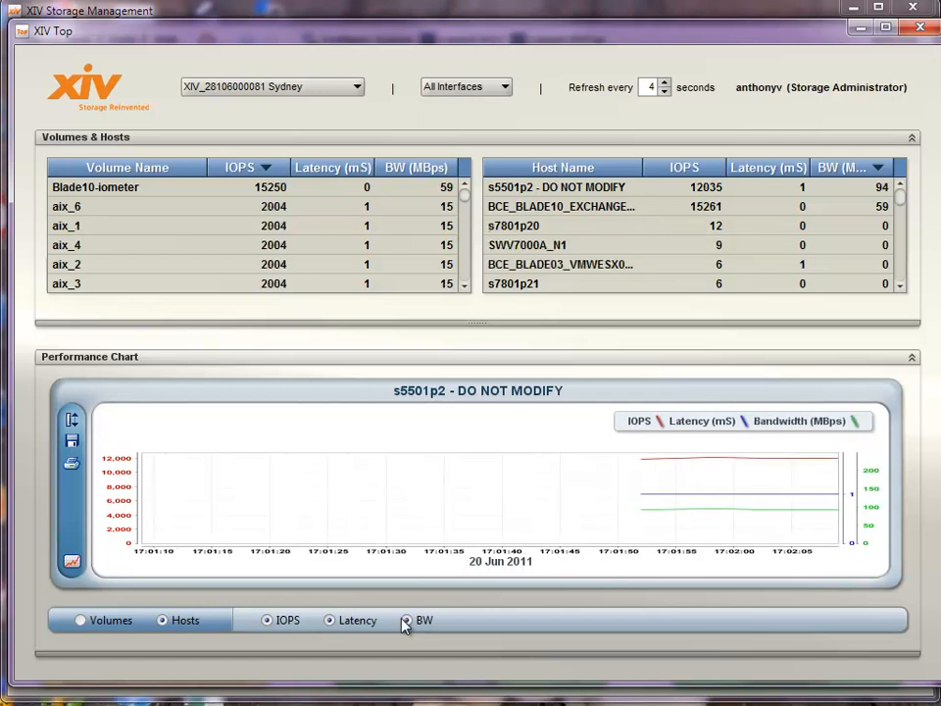
click(404, 620)
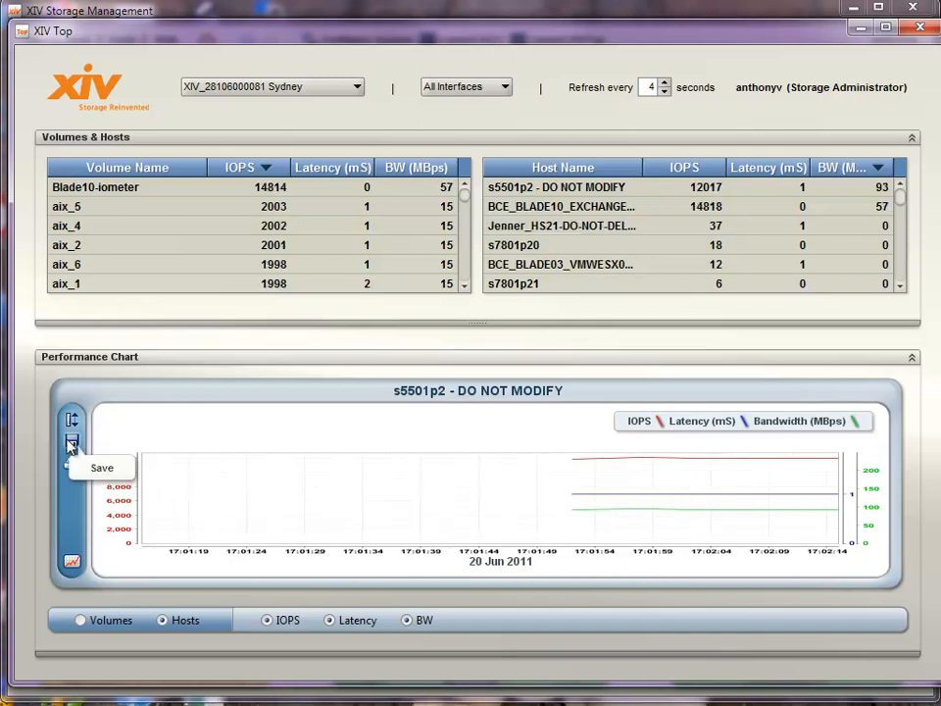
mouse_move(142, 451)
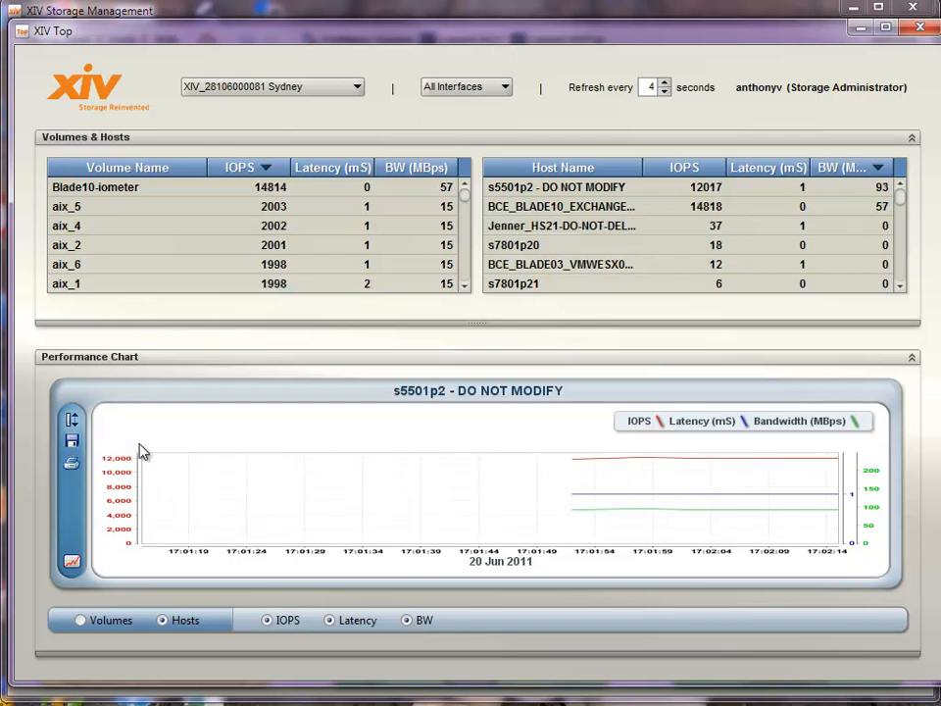
mouse_move(200, 454)
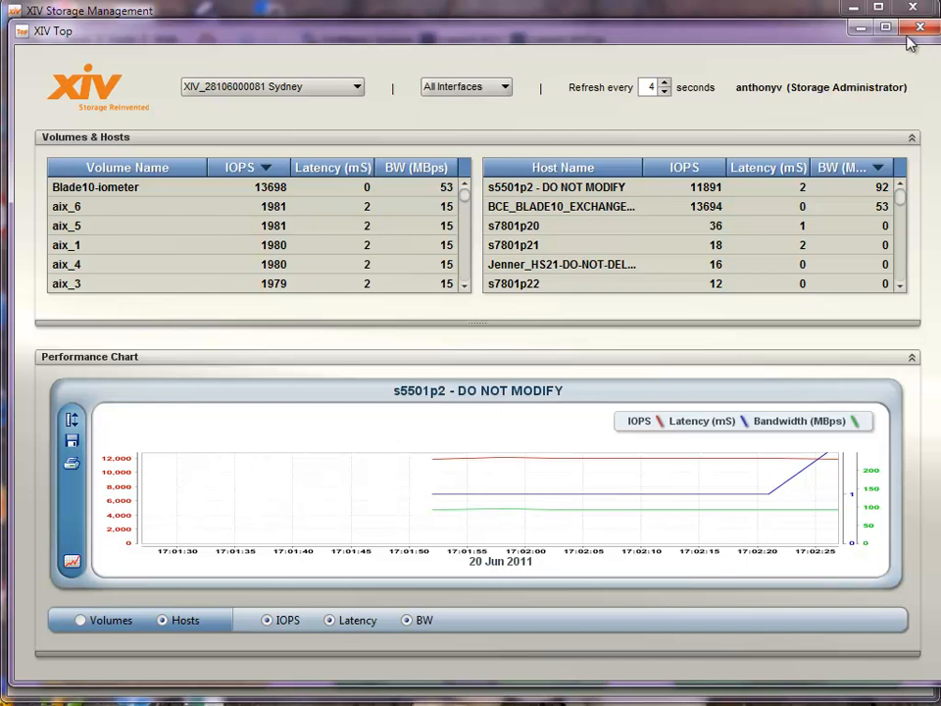
Close XIV Top after watching the live chart update
click(921, 30)
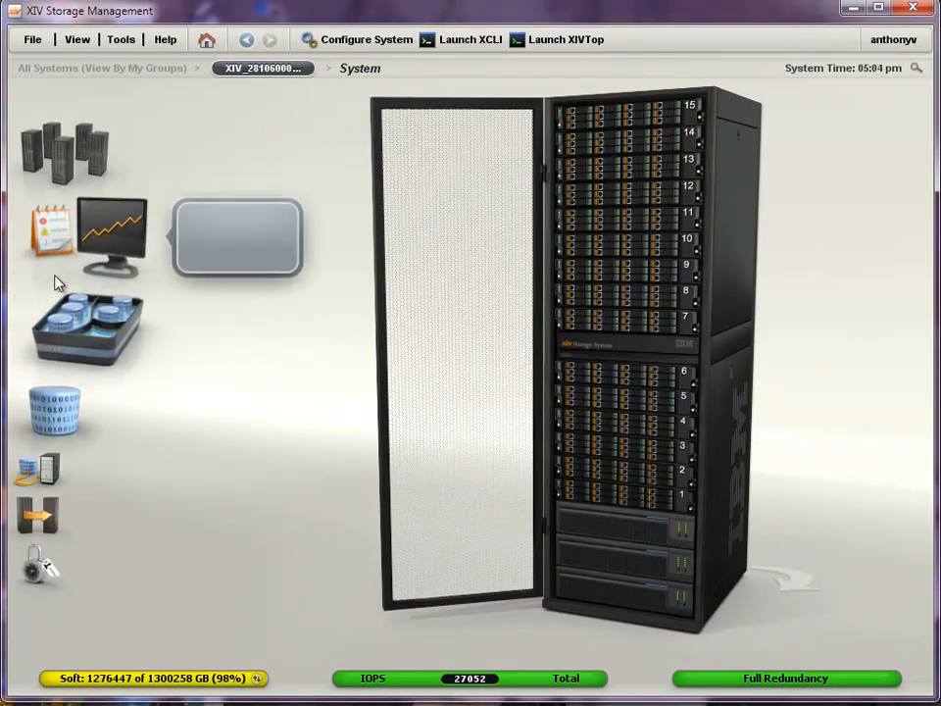
Show the Monitor menu listing System, Events and Statistics
click(110, 236)
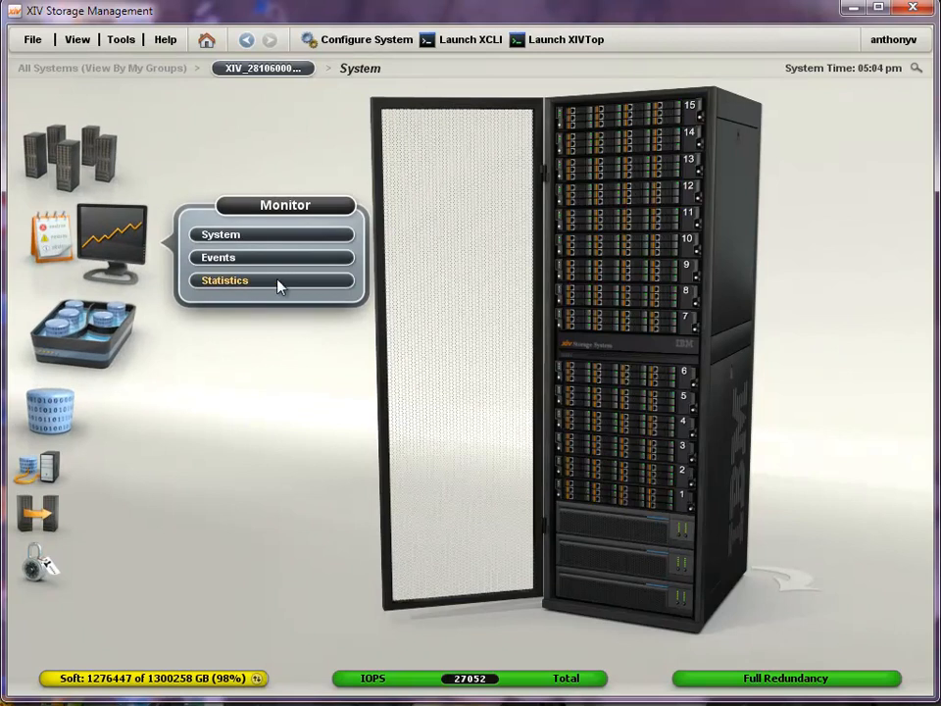